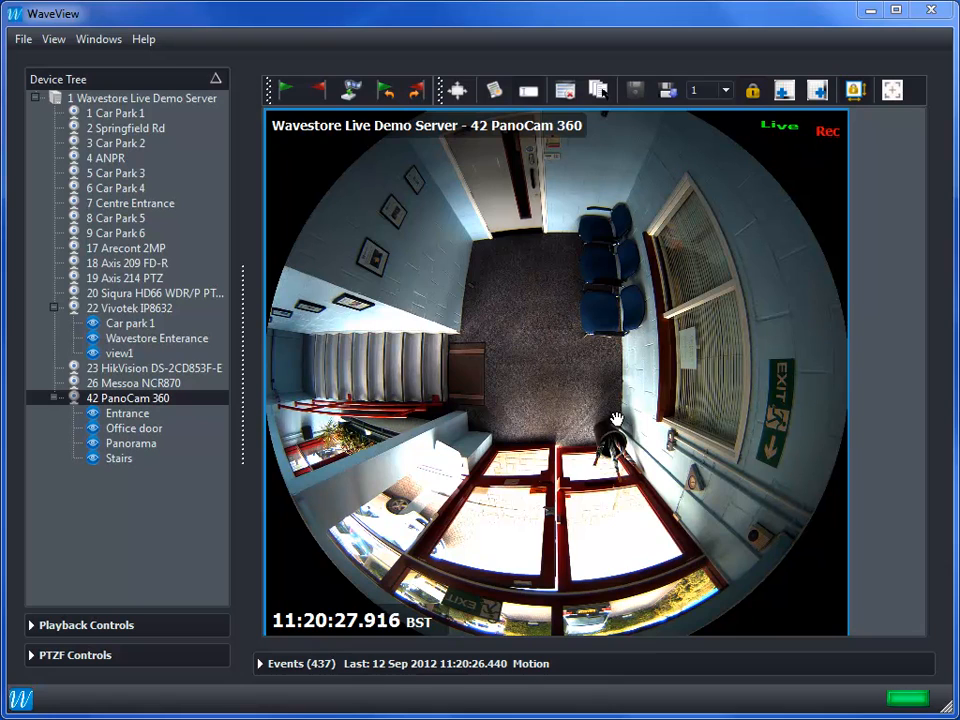
{"action": "mouse_move", "coordinate": [622, 408]}
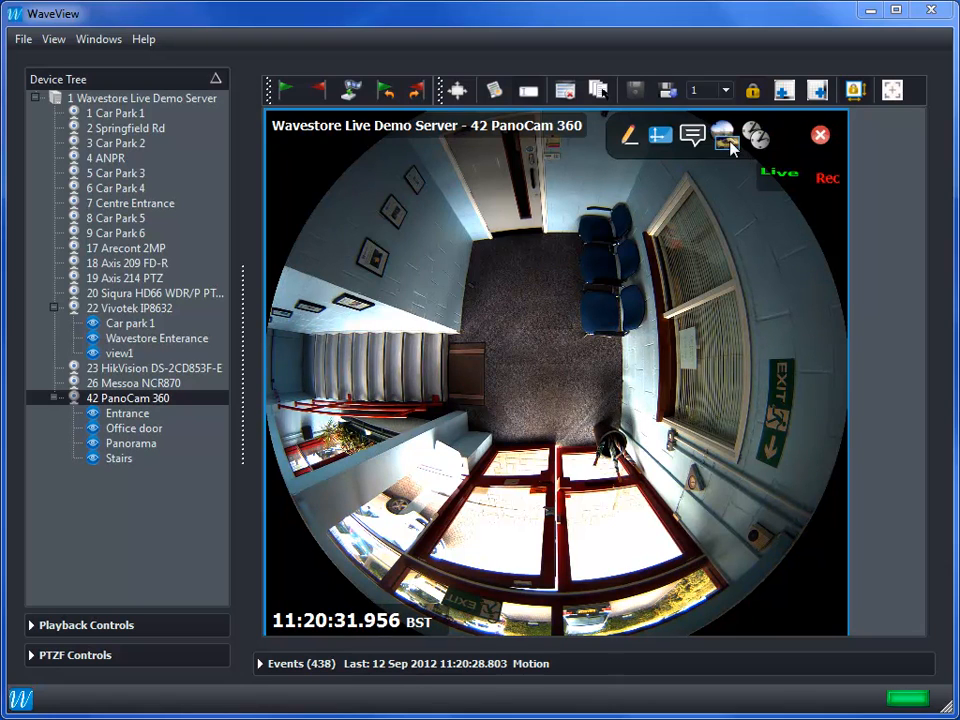
Choose the Dewarped view for the 42 PanoCam 360 feed in the View Selector
{"action": "left_click", "coordinate": [724, 140]}
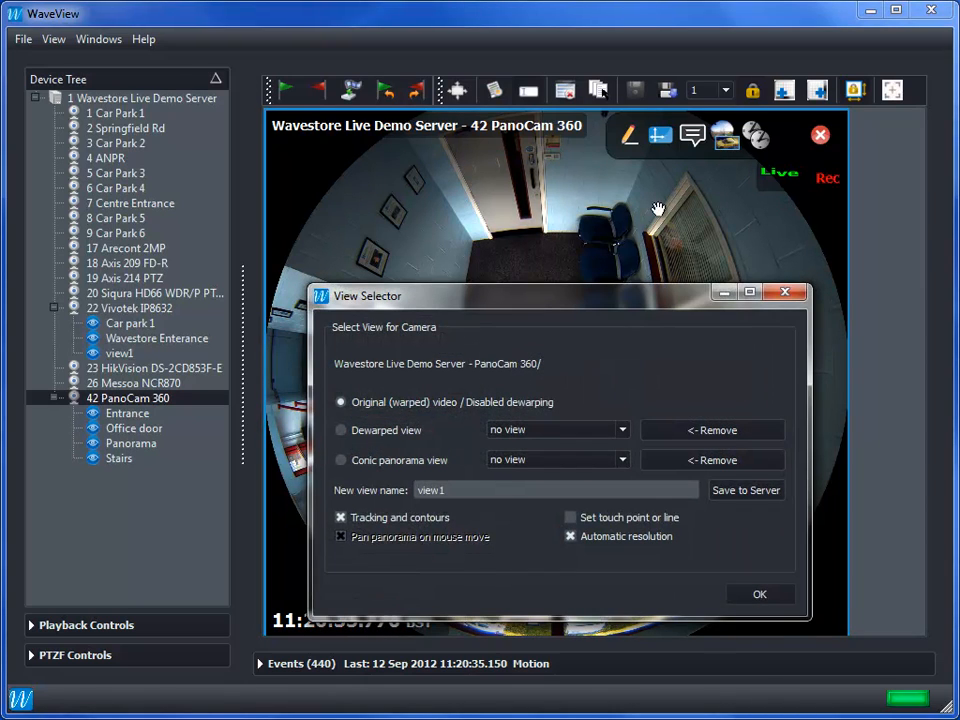
{"action": "left_click", "coordinate": [340, 430]}
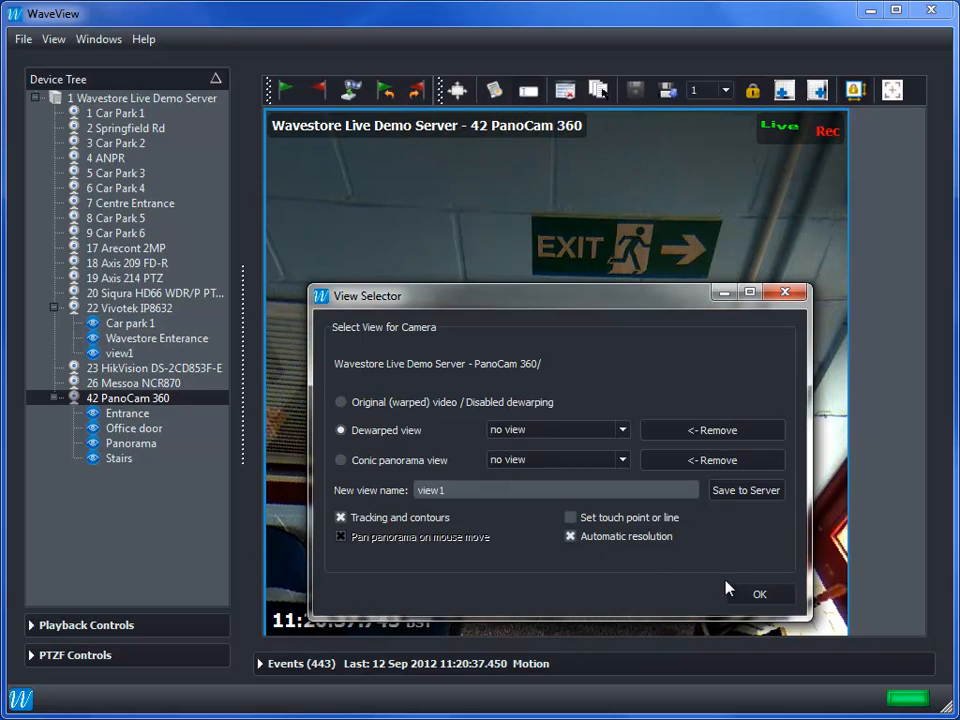
Confirm the View Selector so the PanoCam 360 shows the flattened stairway wall
{"action": "left_click", "coordinate": [772, 594]}
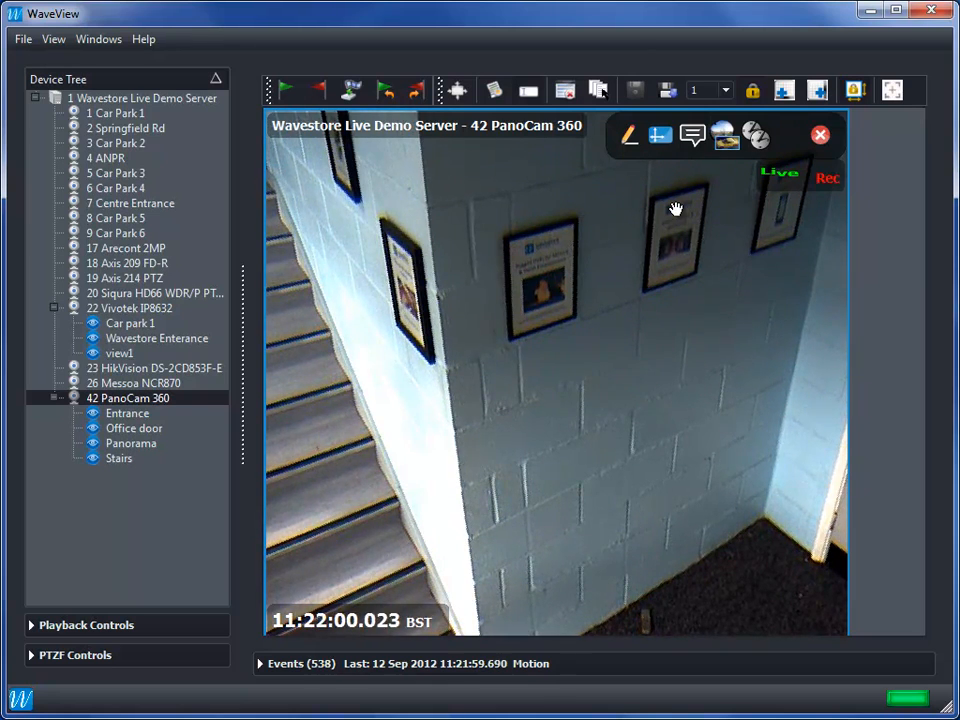
Arrange the display as a 2x2 grid with the dewarped stairs and two fisheye feeds
{"action": "left_click", "coordinate": [732, 90]}
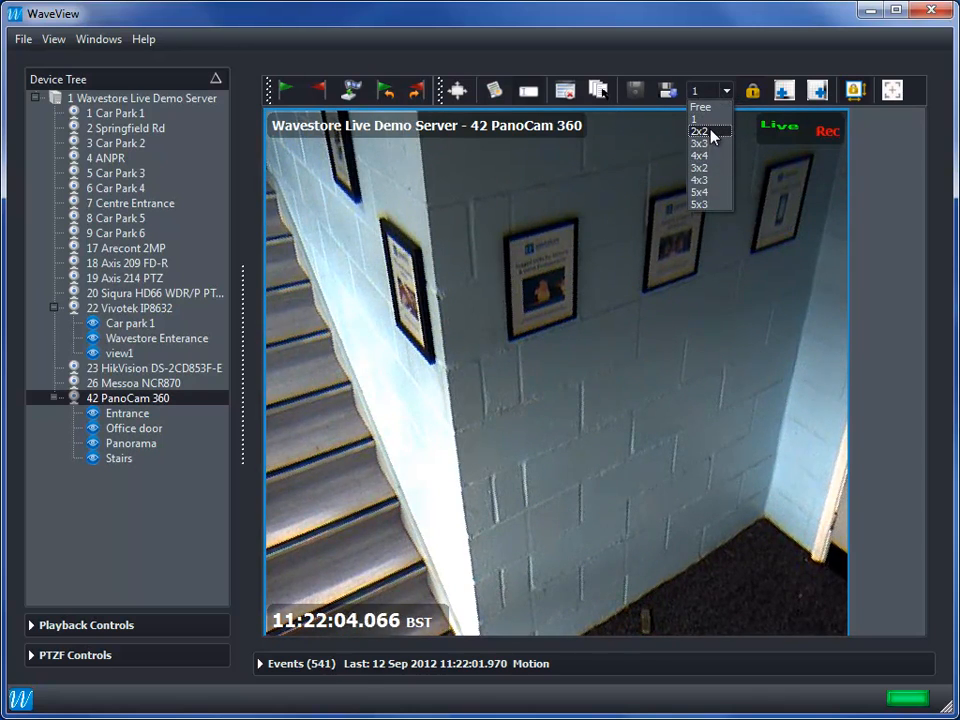
{"action": "left_click", "coordinate": [700, 132]}
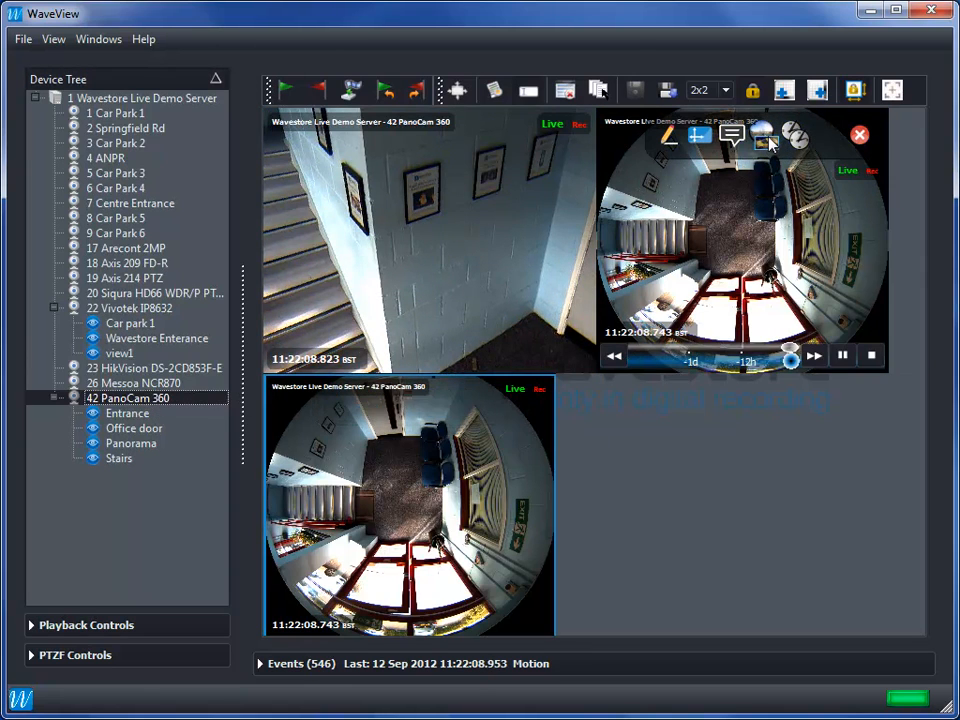
Assign a tile's view type so the dewarped room sits above a wide panoramic strip
{"action": "left_click", "coordinate": [764, 136]}
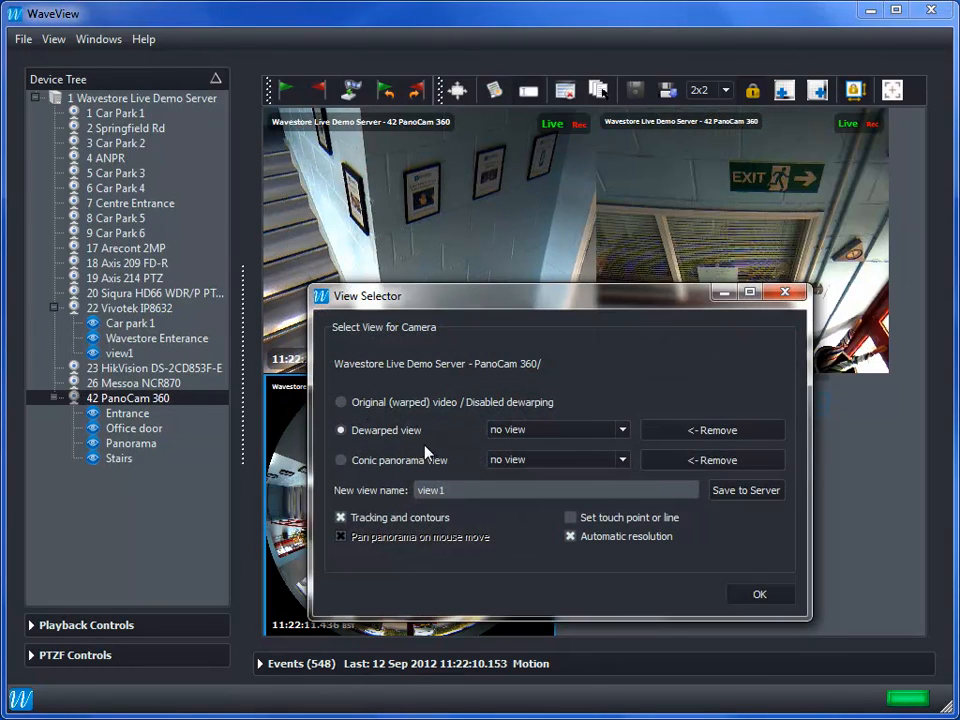
{"action": "left_click", "coordinate": [760, 592]}
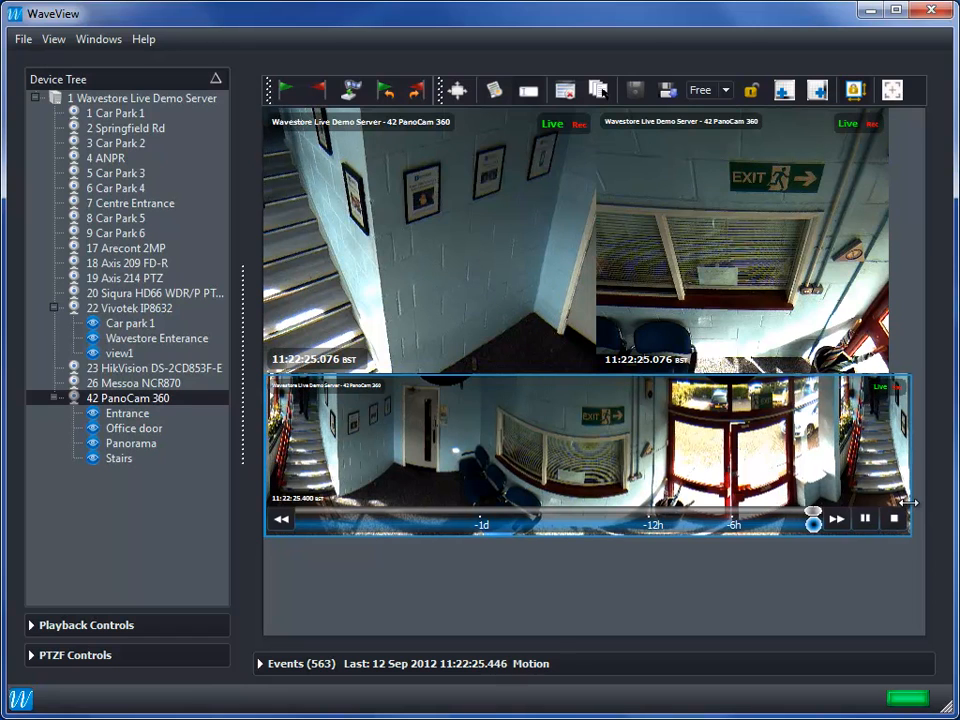
{"action": "mouse_move", "coordinate": [638, 492]}
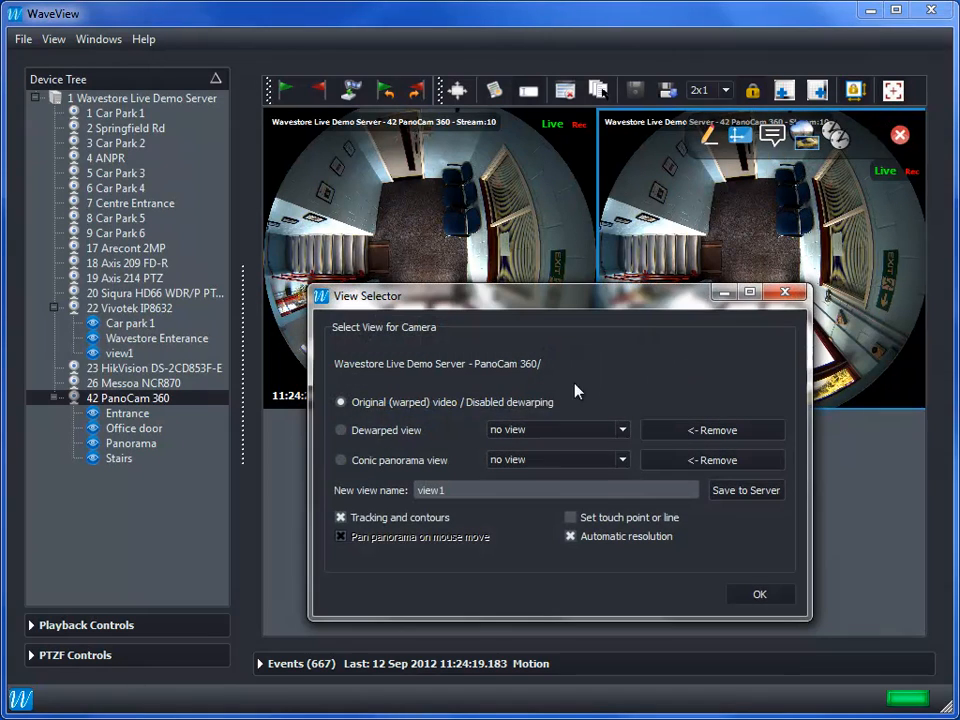
Confirm the Original (warped) video with Tracking and contours beside the dewarped exit-sign view
{"action": "left_click", "coordinate": [740, 592]}
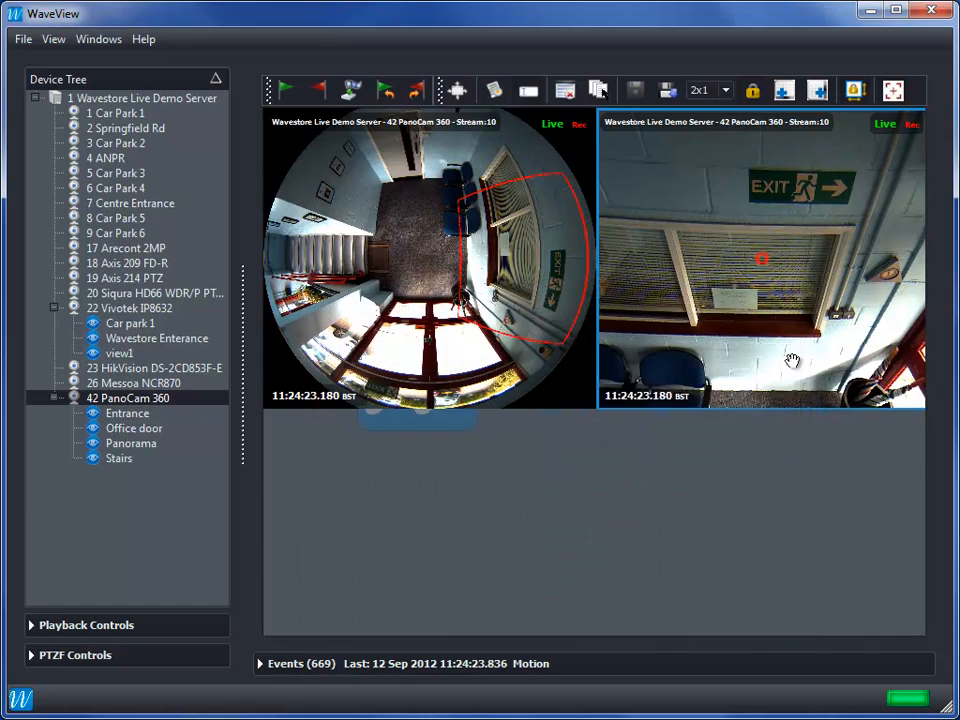